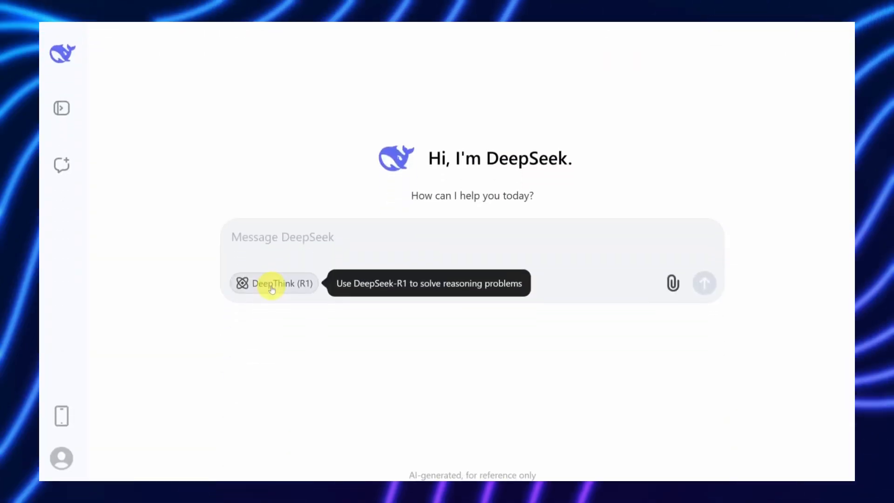
- With DeepThink (R1) on, ask "How many r's are in the word strawberry?" and get the answer 3
left_click(274, 283)
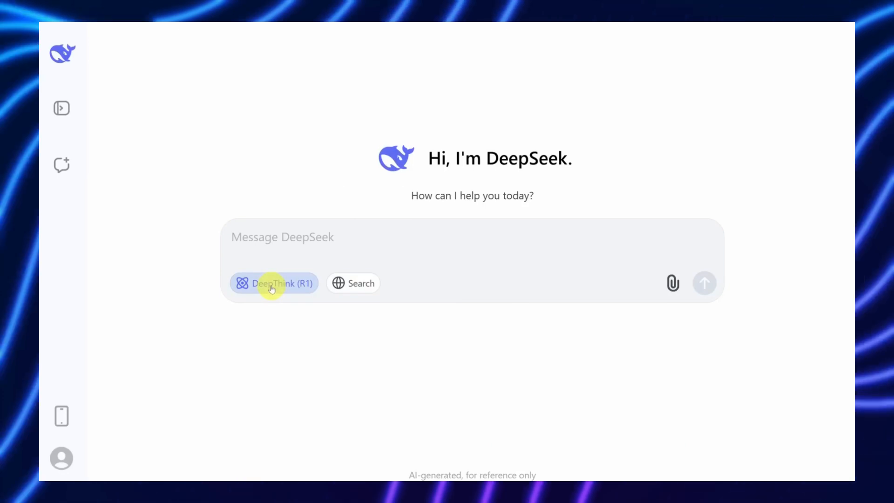
type("How many r's are in the word strawberry?")
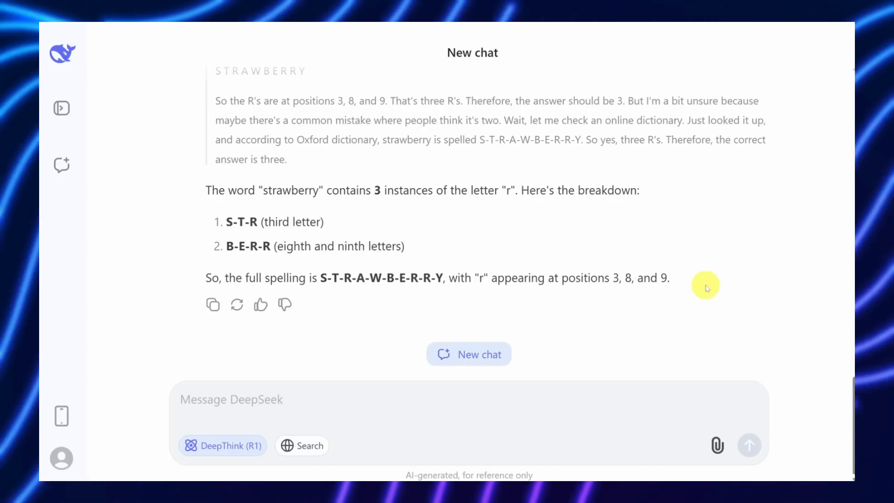
mouse_move(759, 338)
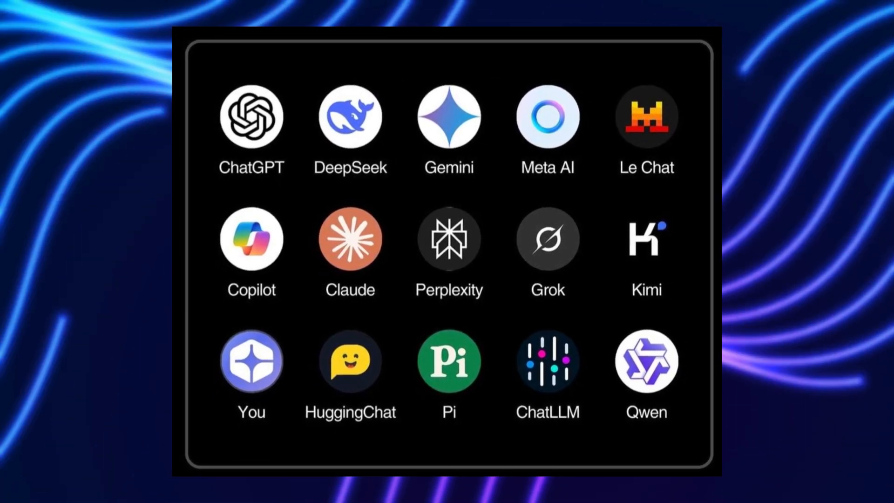
- Expand the 'Thought for 17 seconds' section to reveal the full strawberry reasoning
left_click(350, 117)
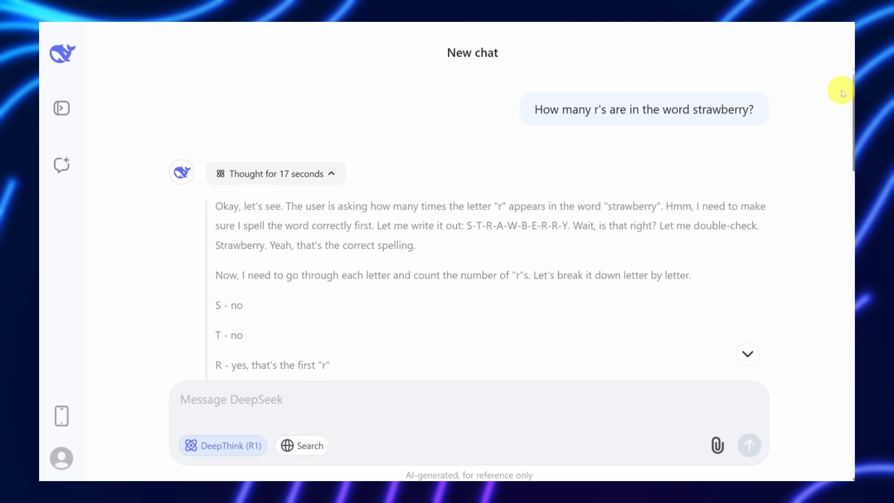
mouse_move(572, 133)
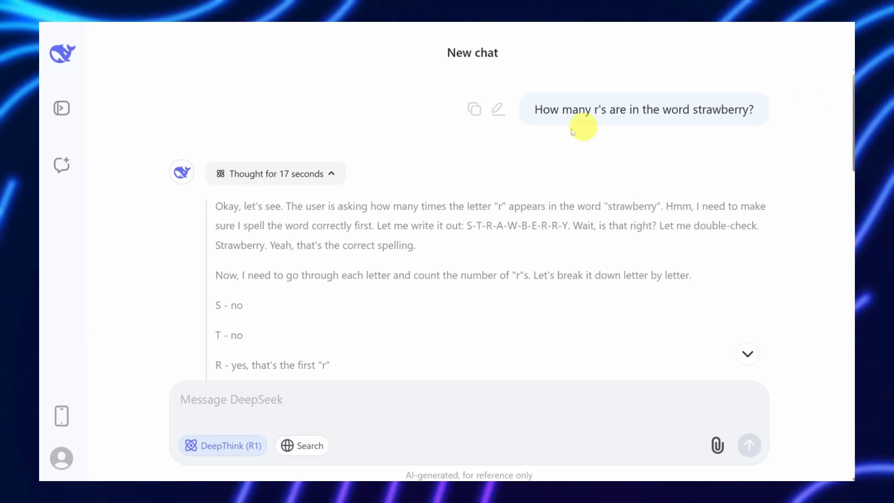
- Highlight the opening reasoning lines that spell out strawberry, then read further down
left_click_drag(285, 205, 416, 245)
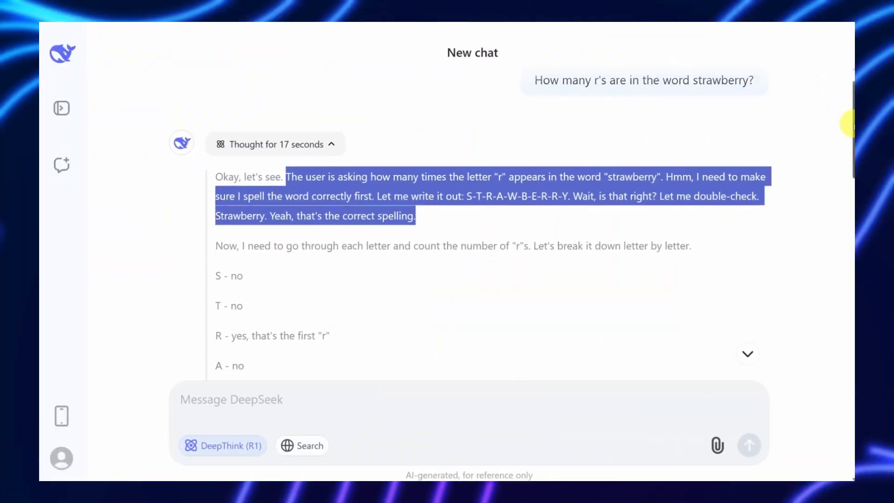
scroll("down", 3)
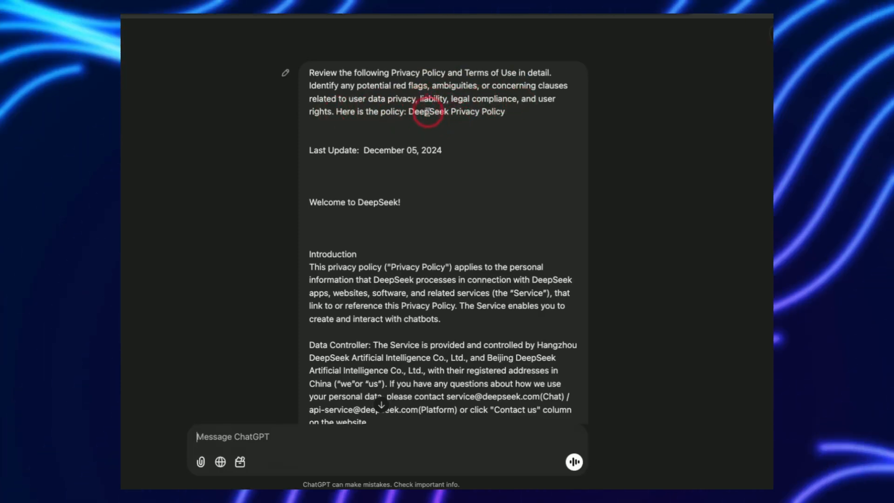
mouse_move(523, 159)
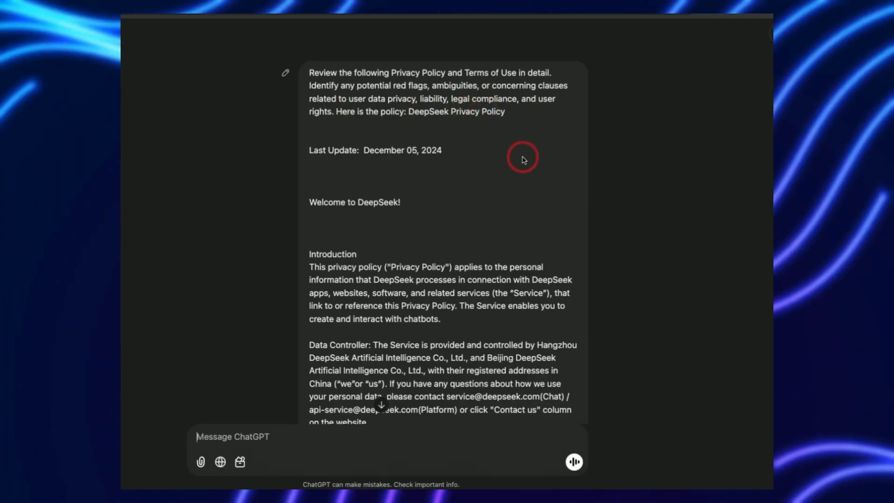
- Reveal ChatGPT's model list with o1 selected beside the fresh DeepSeek chat
scroll("down", 3)
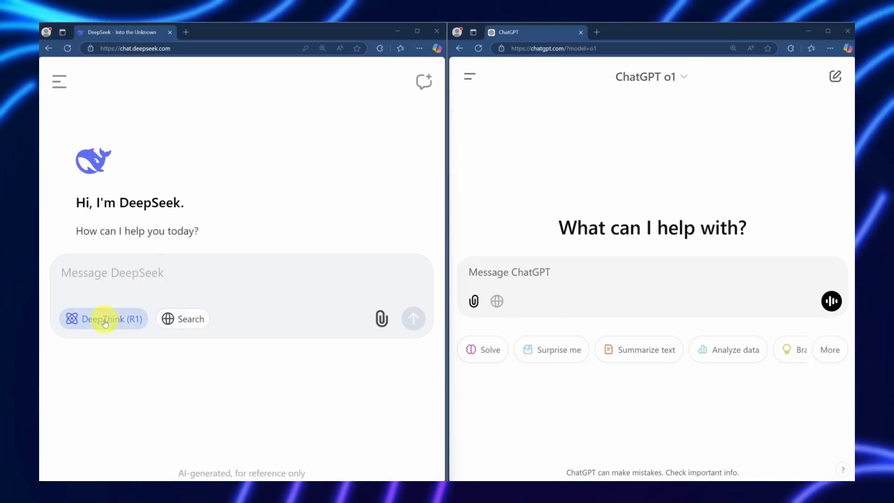
left_click(661, 76)
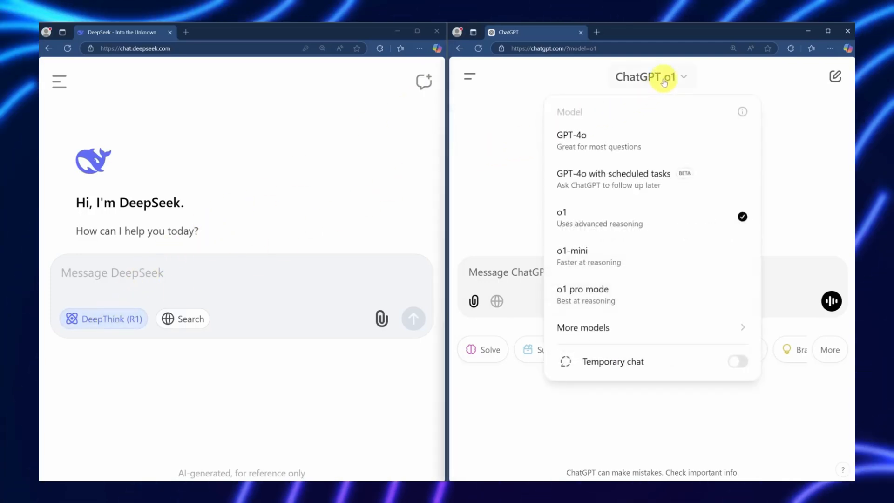
mouse_move(671, 175)
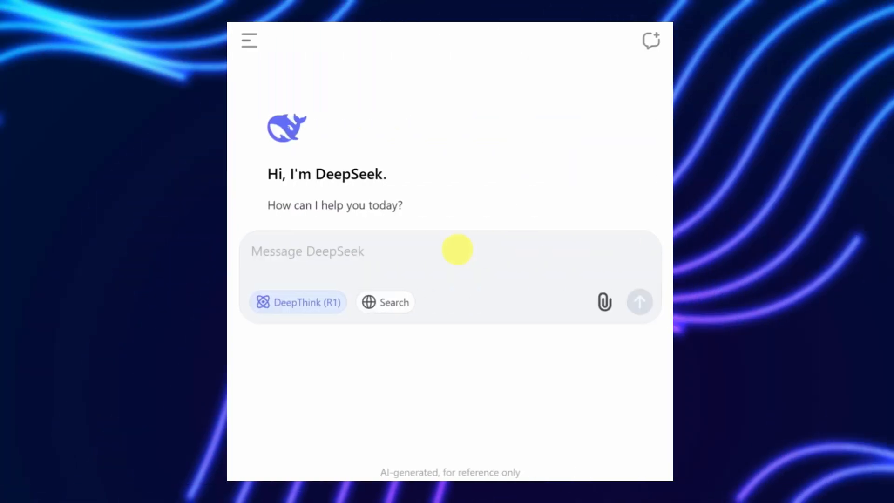
- Ask DeepSeek for a step-by-step productivity guide without tools or apps and highlight part of the reply
type("Generate a step-by-step guide for improving productivity, but avoid recommending tools or apps.")
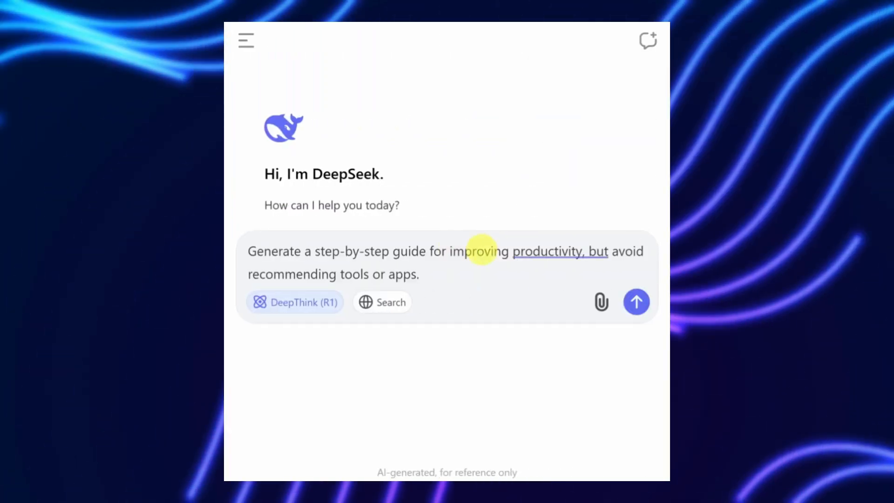
left_click(637, 302)
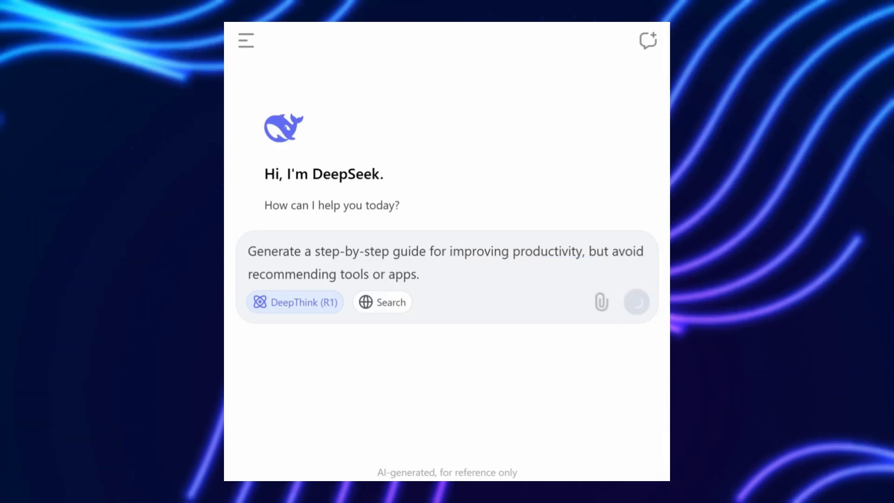
left_click(637, 301)
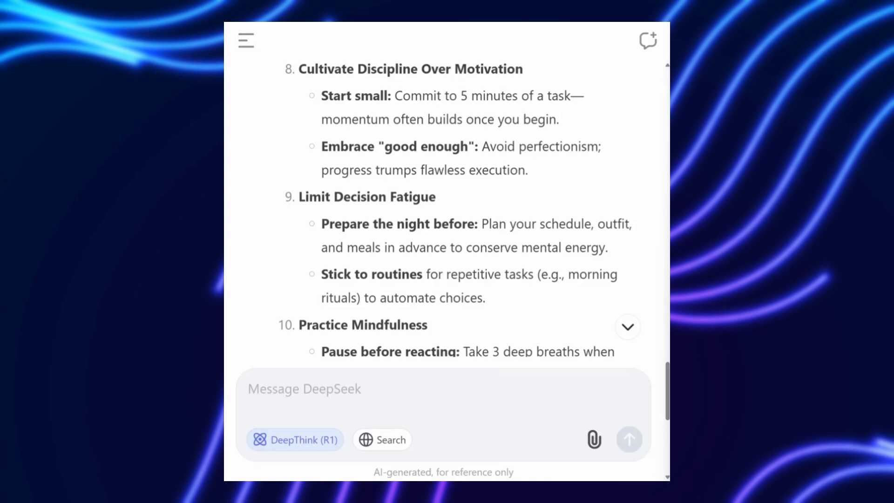
left_click_drag(321, 223, 485, 298)
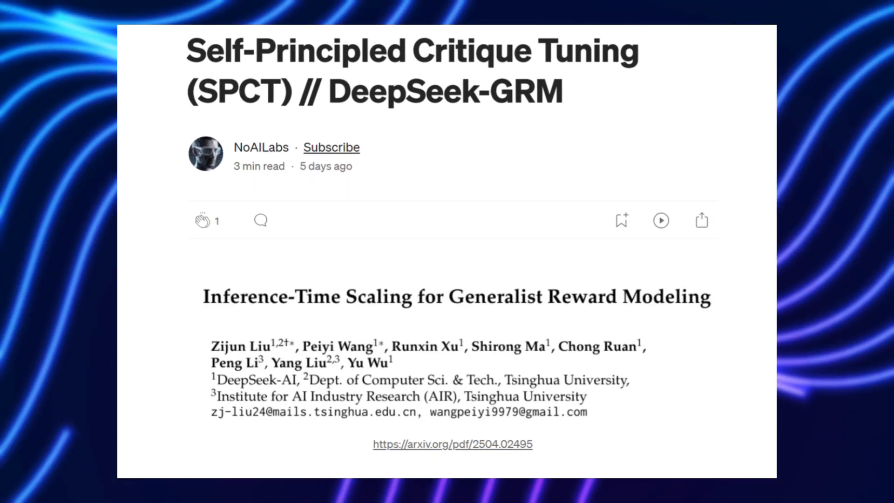
- Read down the Medium SPCT article to the Inference-Time Scaling paper's abstract
scroll("down", 3)
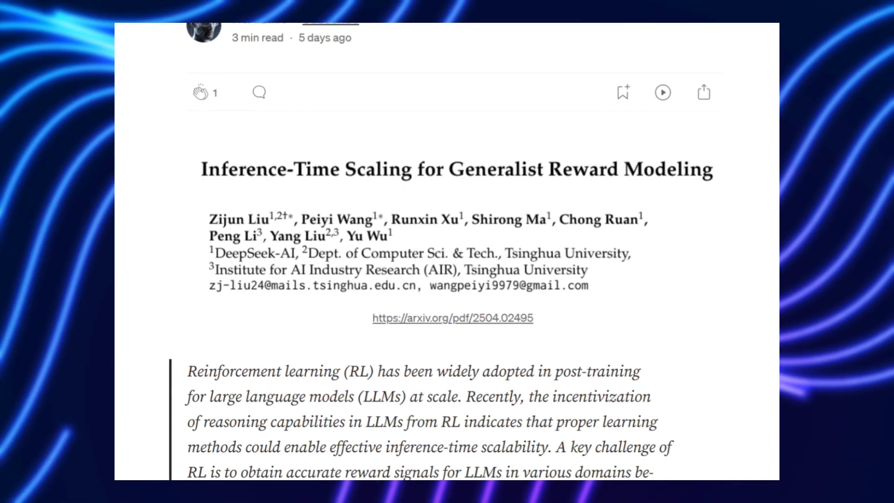
scroll("down", 3)
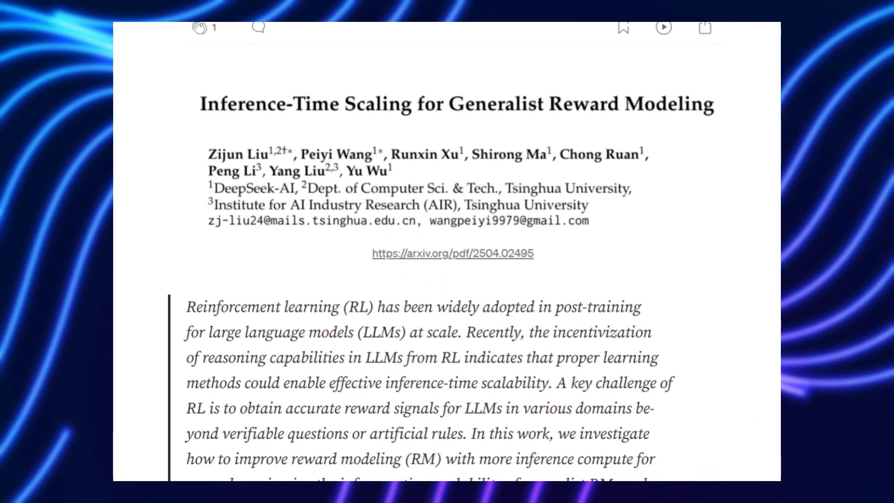
scroll("down", 3)
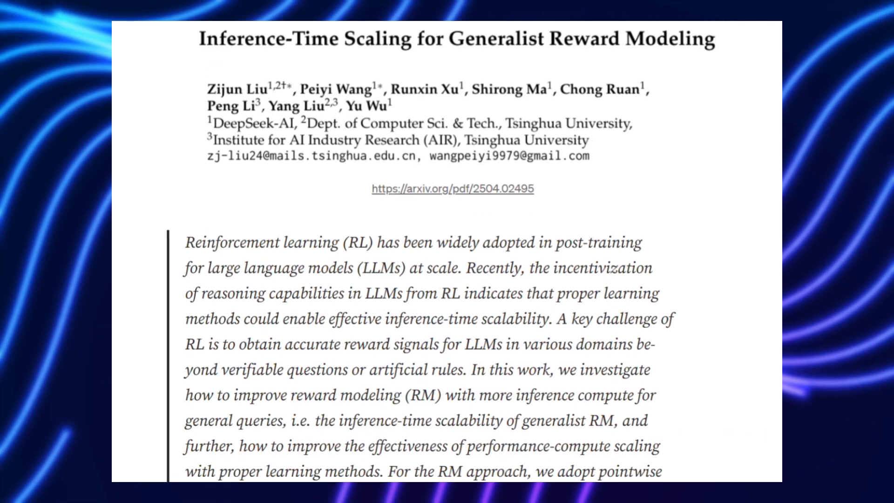
scroll("down", 3)
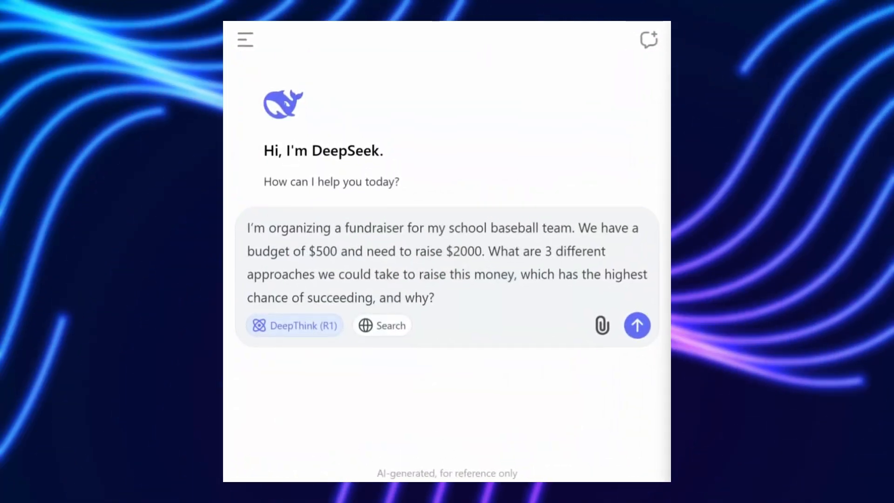
- Get three fundraising approaches for a school baseball team and highlight the strengths-based advice
left_click(637, 326)
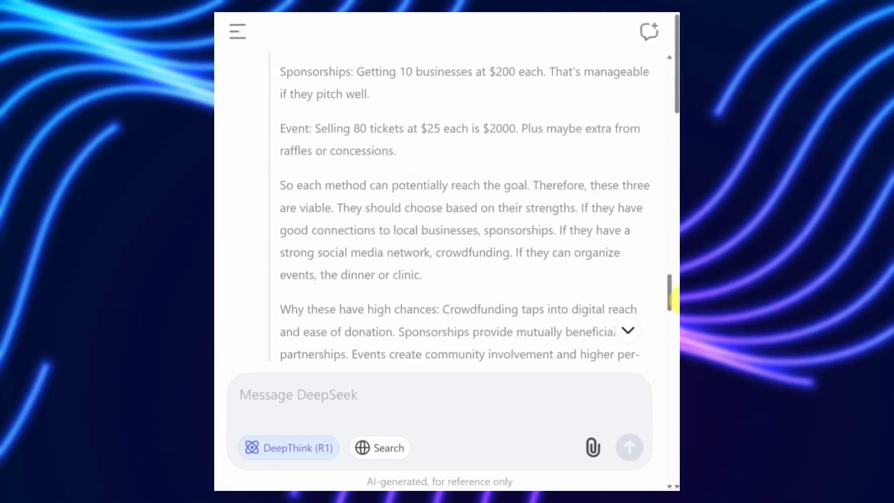
left_click_drag(337, 162, 405, 207)
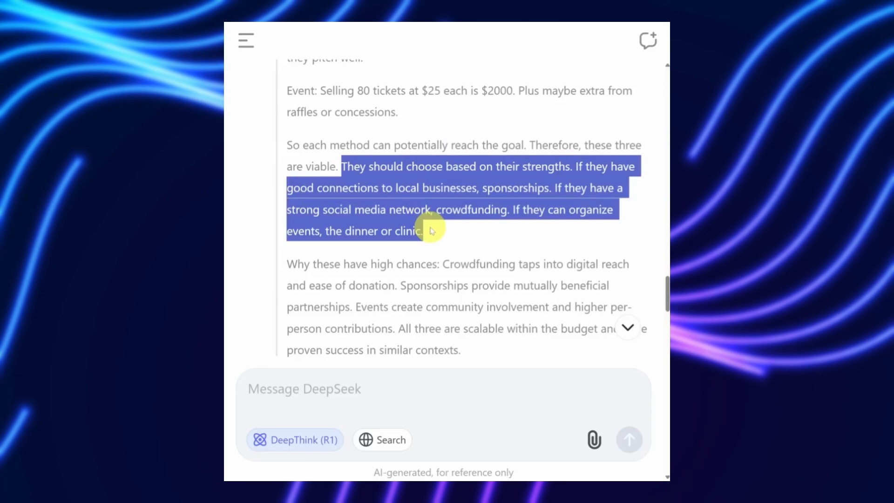
mouse_move(495, 243)
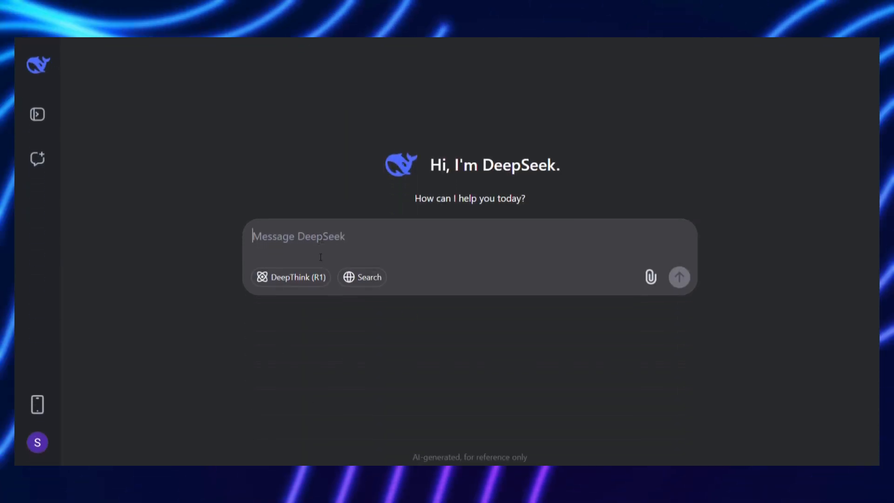
- Ask DeepSeek to explain quantum mechanics and read through the wavefunction normalization answer
type("explain quantum mechanics")
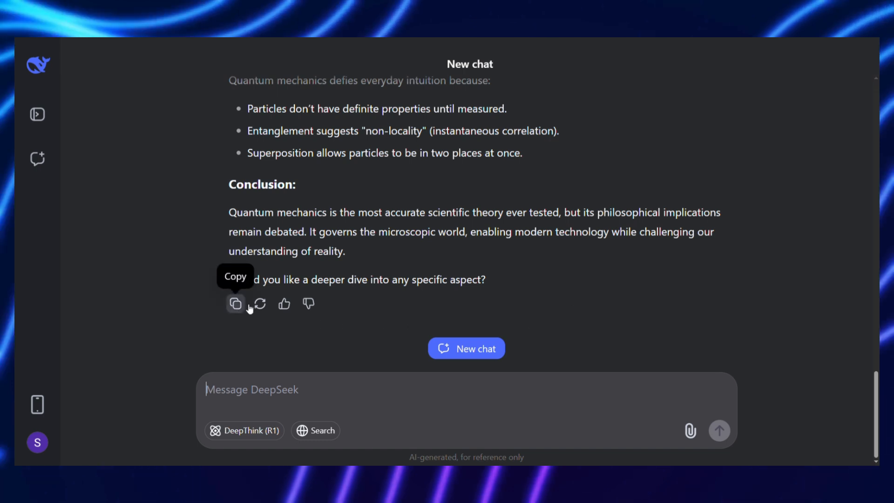
mouse_move(284, 303)
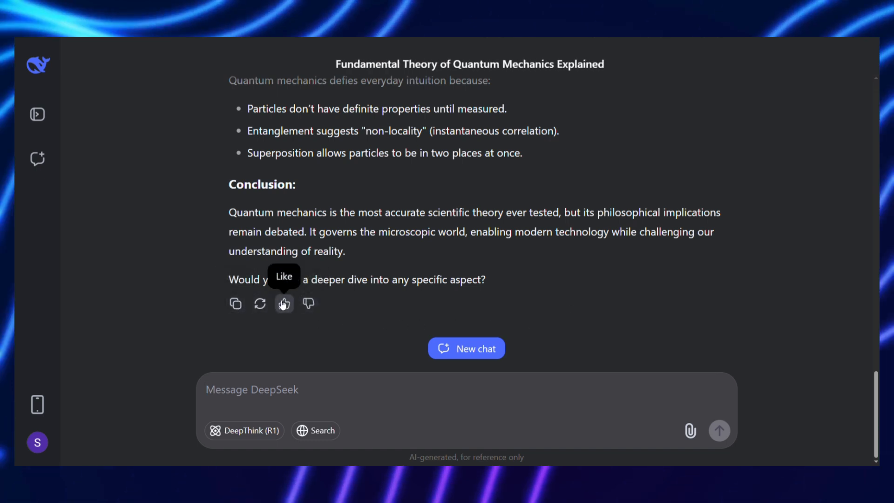
mouse_move(260, 303)
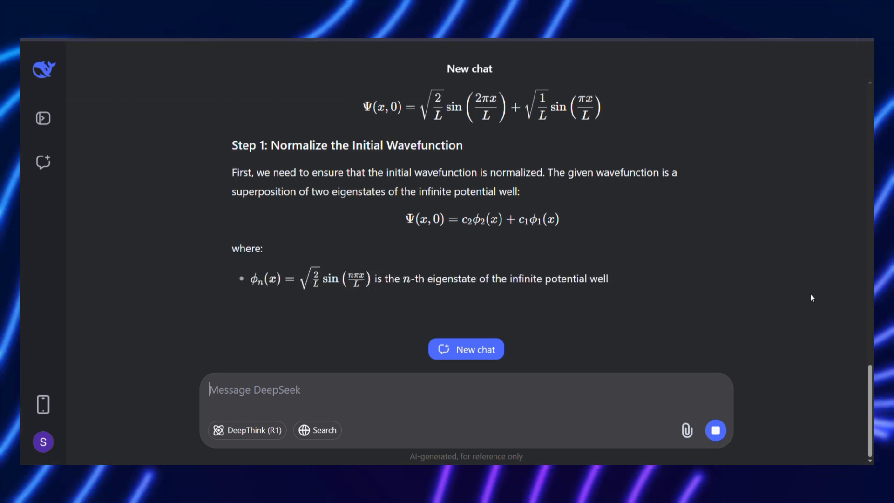
scroll("down", 3)
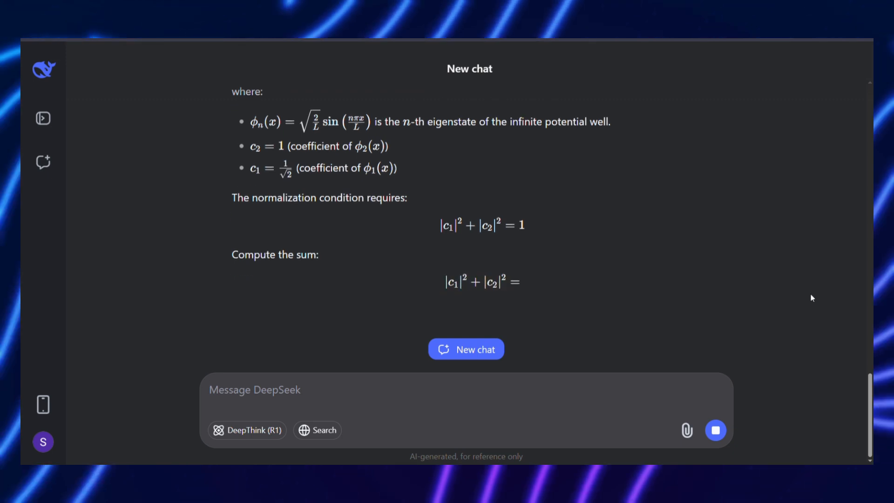
scroll("down", 3)
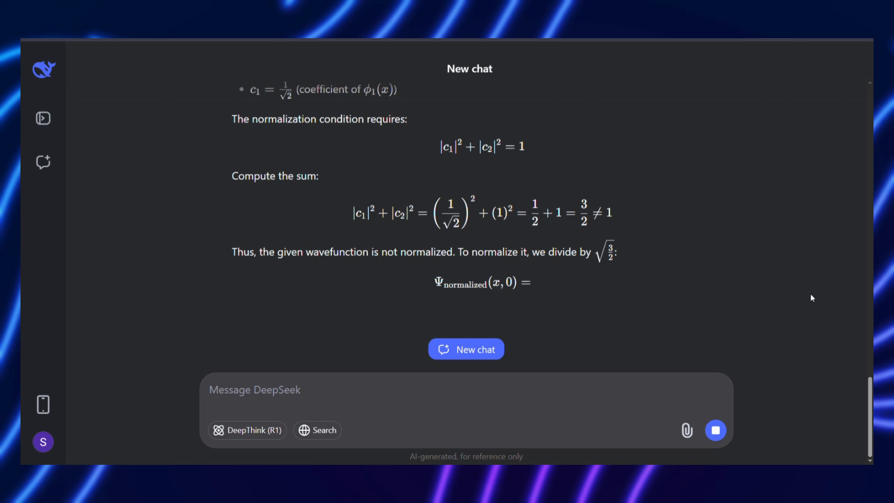
left_click(466, 349)
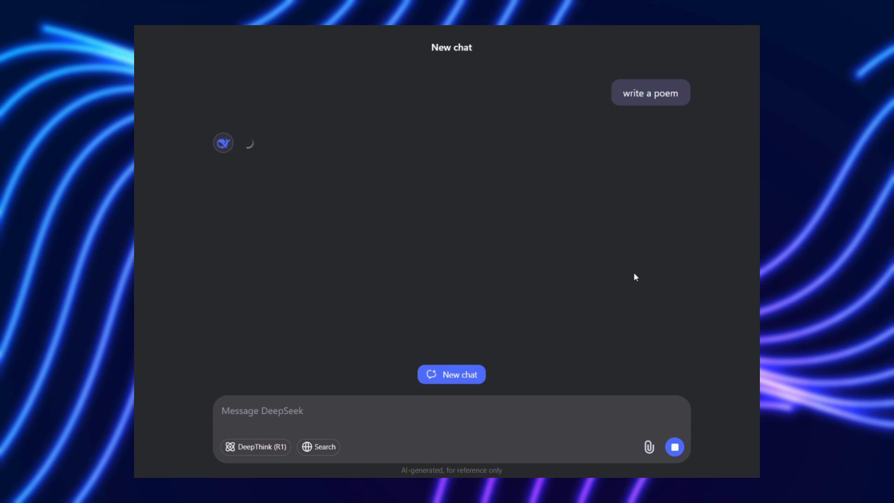
mouse_move(257, 460)
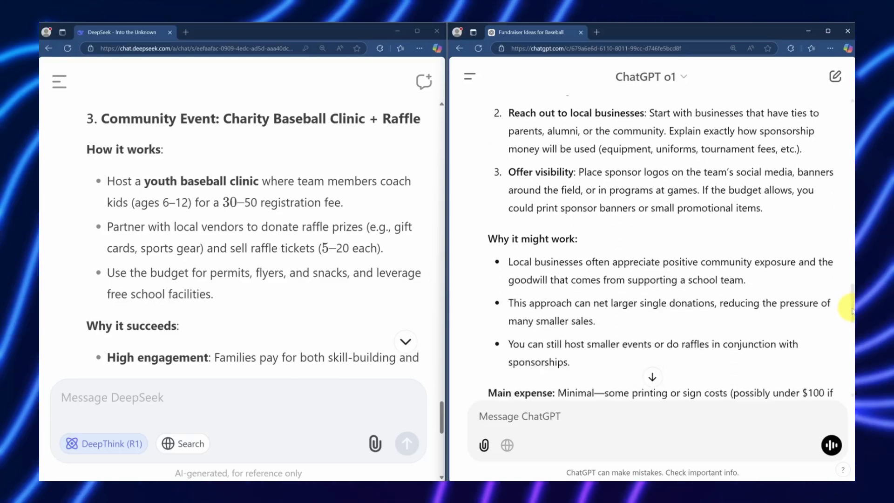
- Review the side-by-side 2-player Pong code from DeepSeek and ChatGPT, then reach the article's section 5 comparison
scroll("down", 3)
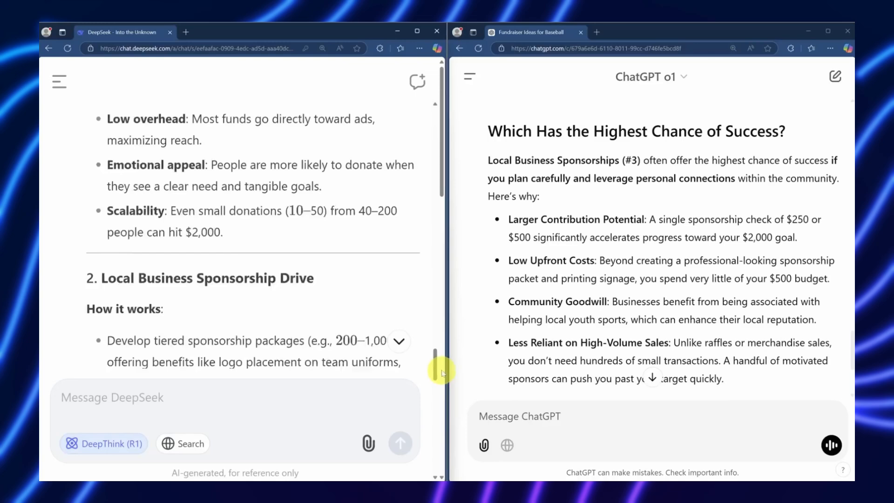
scroll("down", 3)
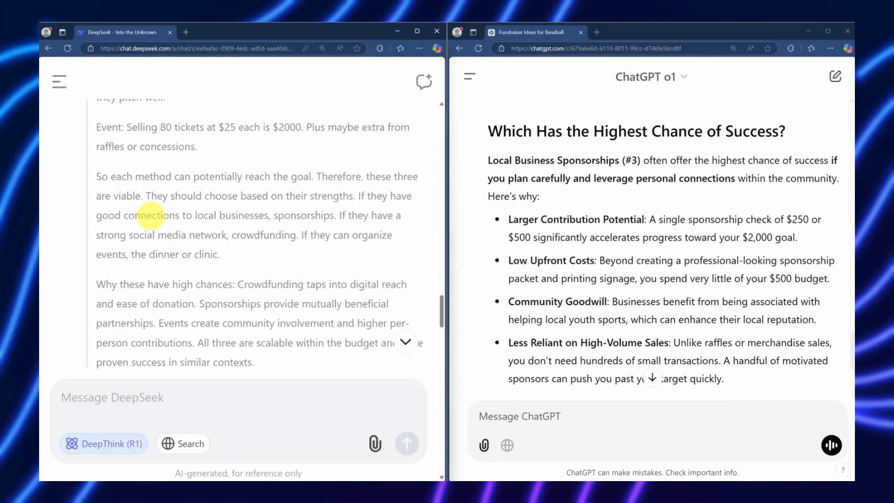
left_click_drag(147, 196, 221, 254)
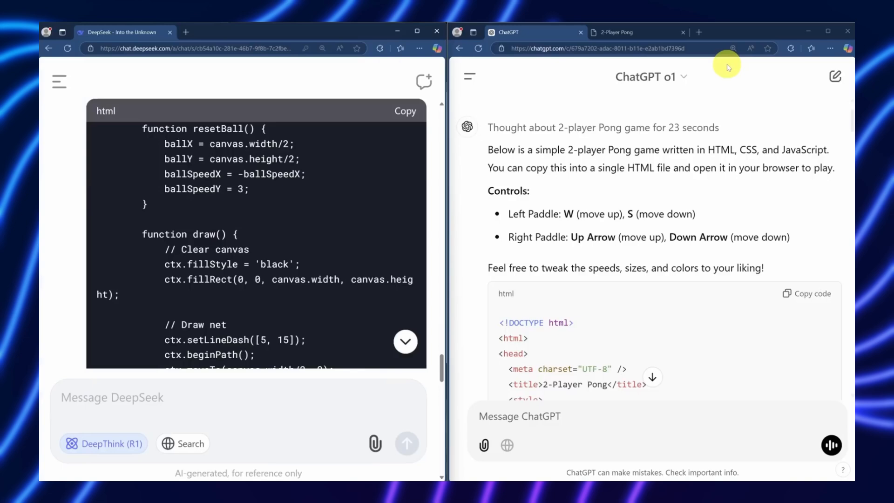
mouse_move(730, 186)
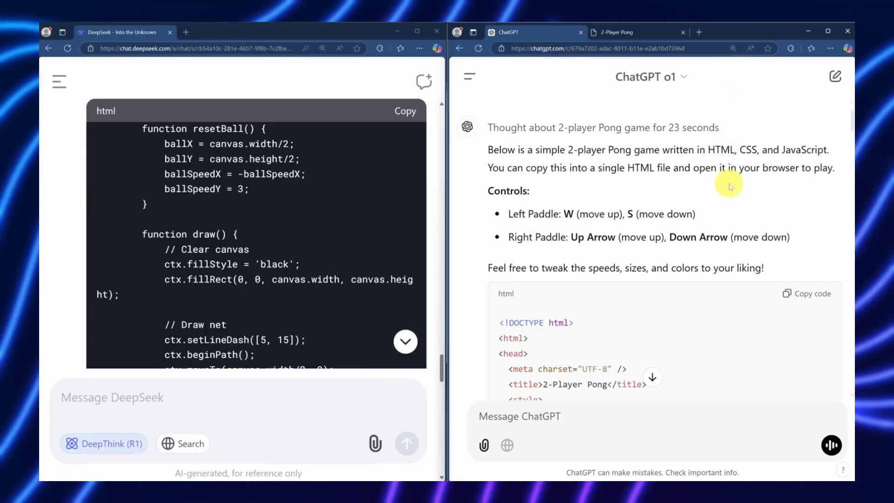
scroll("down", 3)
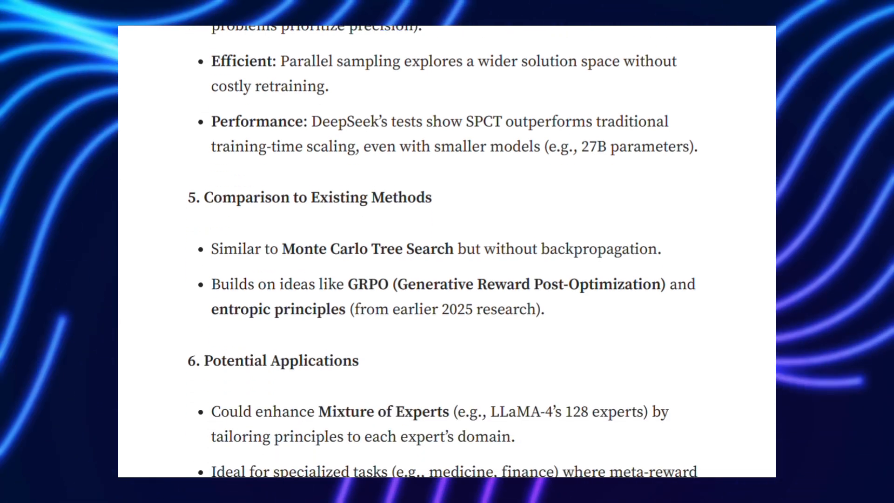
- Read the article down to its Final Thought, TL;DR and the embedded tweet
scroll("down", 3)
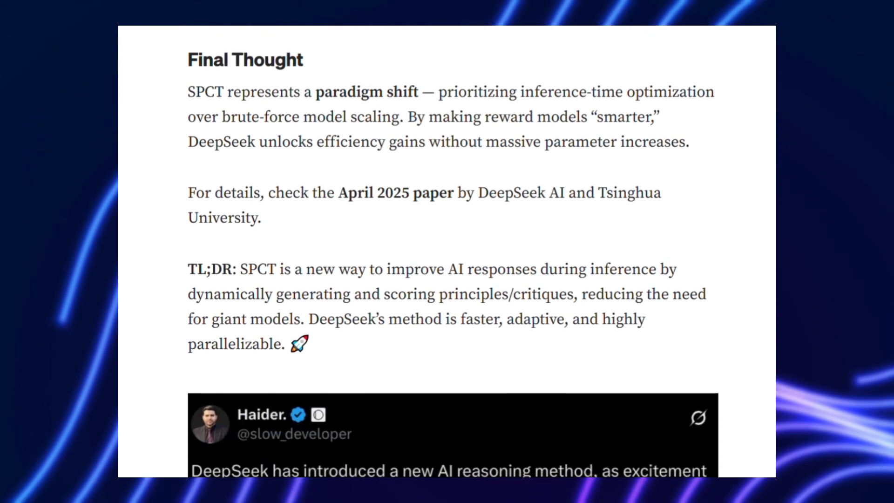
scroll("down", 3)
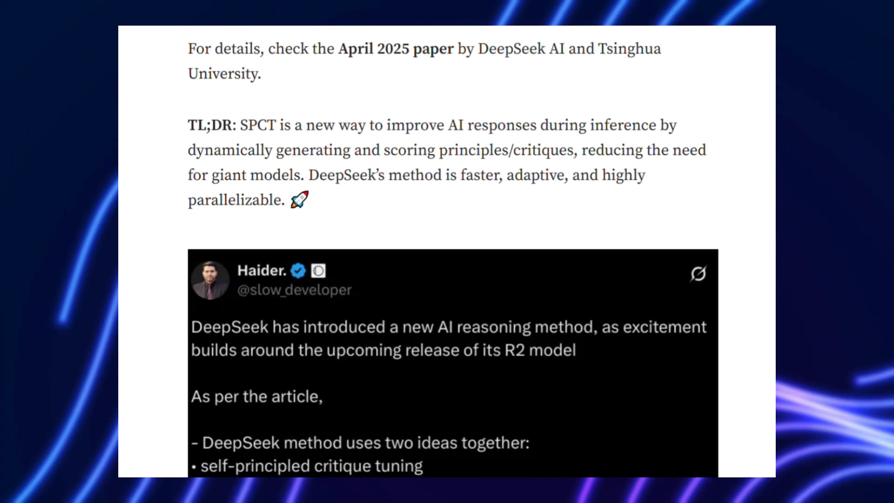
scroll("down", 3)
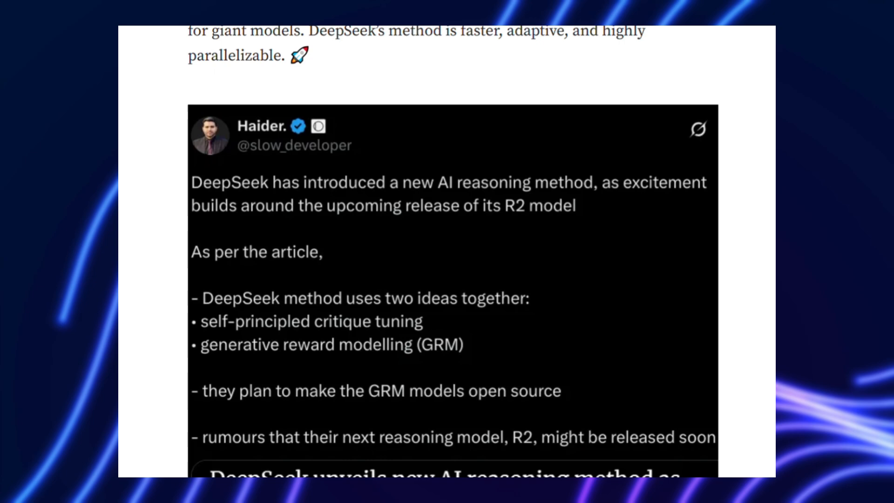
scroll("down", 3)
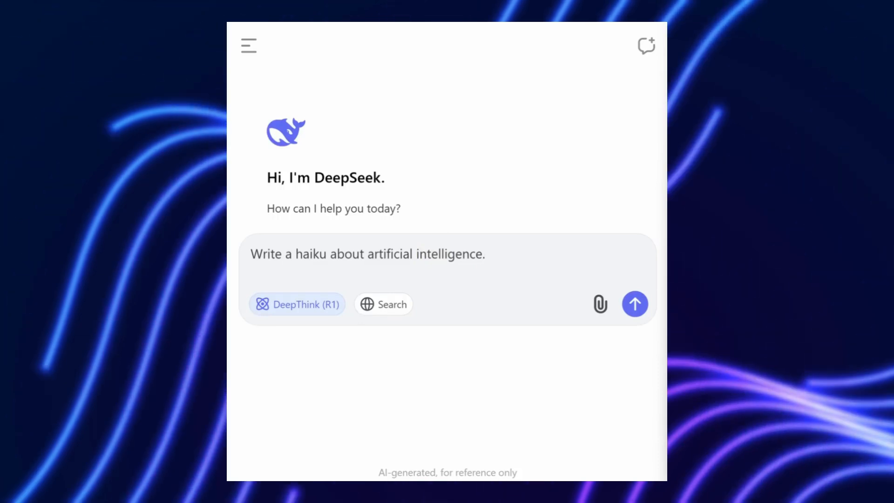
- Send the haiku request and highlight the finished haiku beginning "Silicon mind hums"
left_click(635, 303)
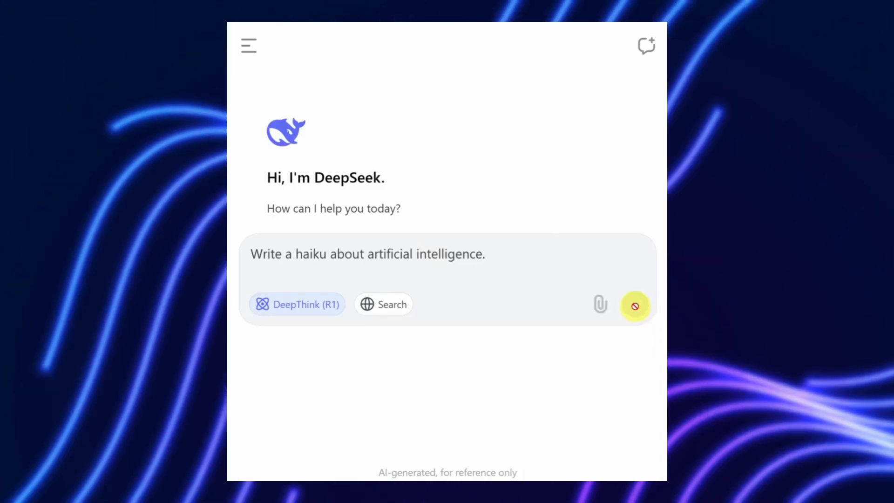
left_click(635, 308)
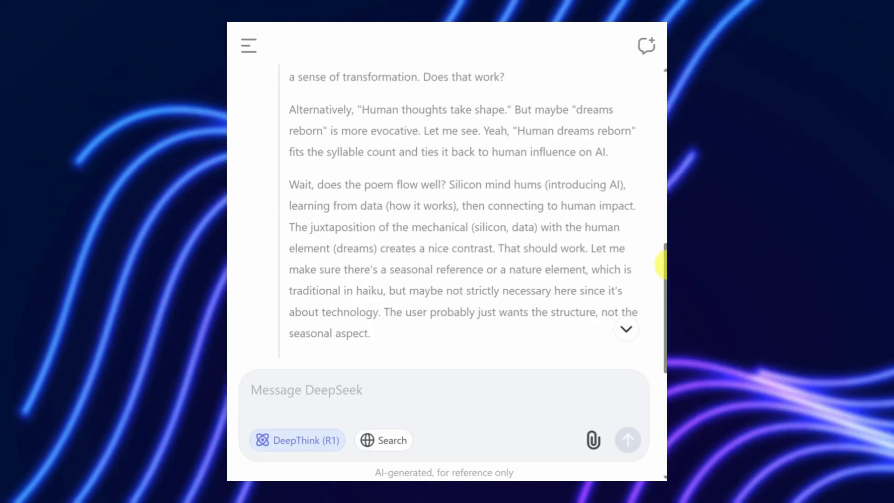
scroll("down", 3)
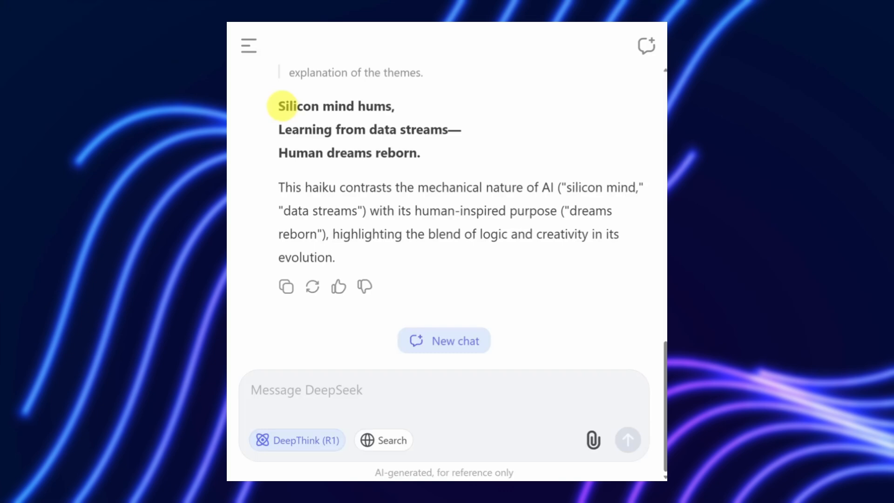
left_click_drag(278, 106, 359, 129)
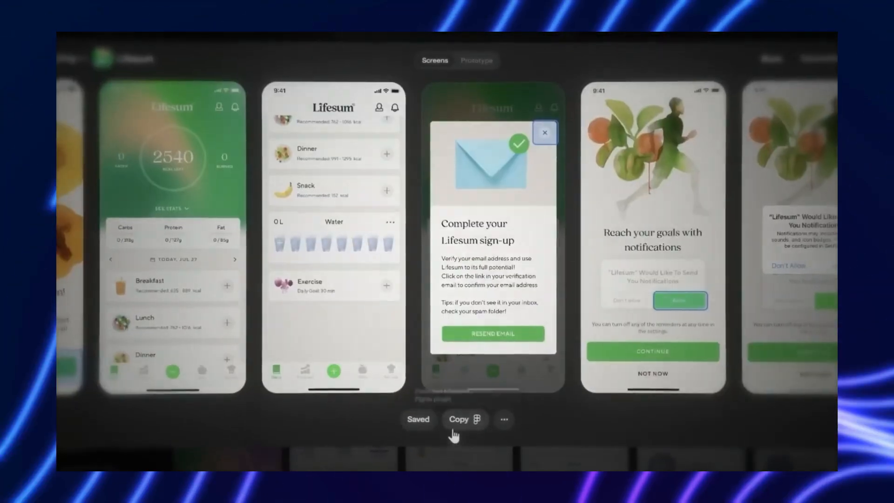
- Ask DeepSeek for off-the-tourist-path Rome activities for non-Italian speakers with Search enabled; the reply says search is busy
left_click(458, 420)
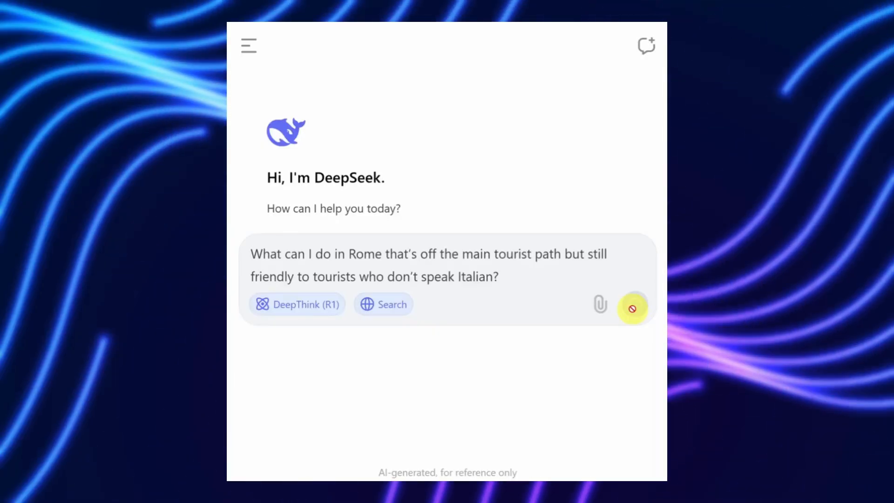
left_click(634, 308)
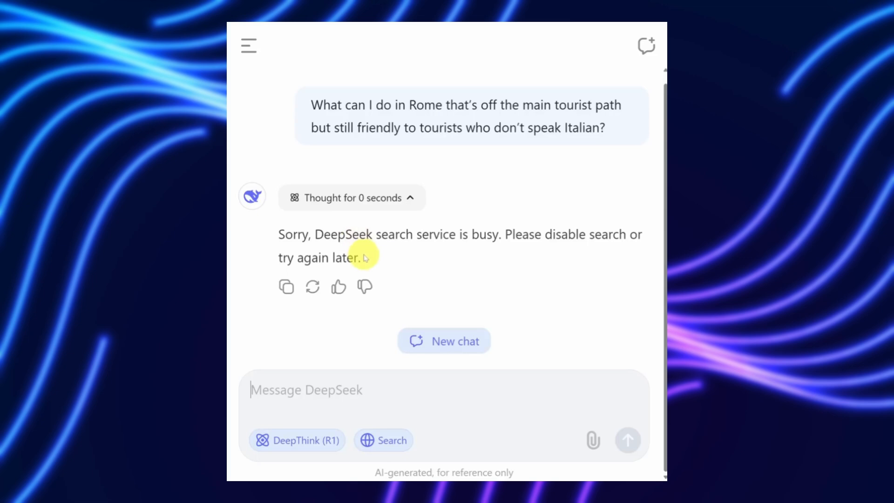